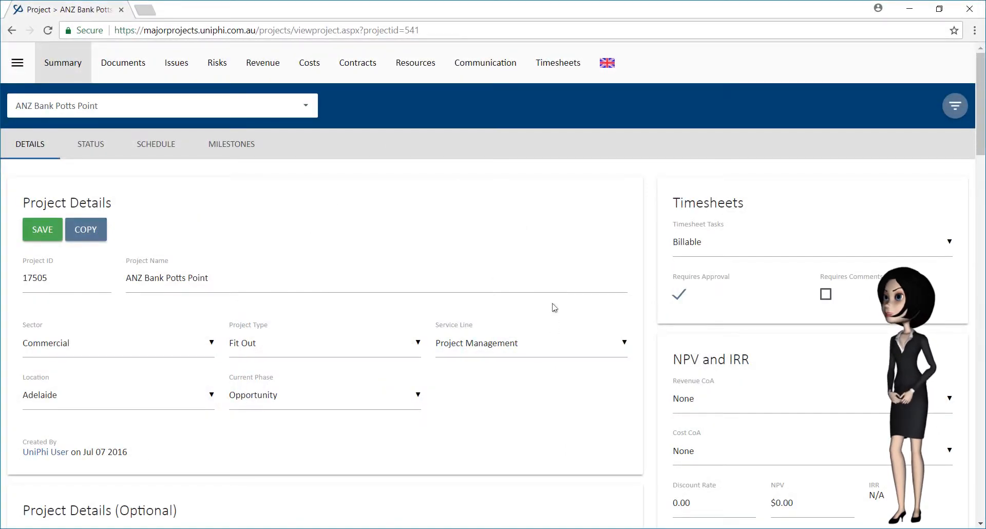
# - Switch from the project details to the weekly timesheet for 5/11/2017
pyautogui.click(558, 62)
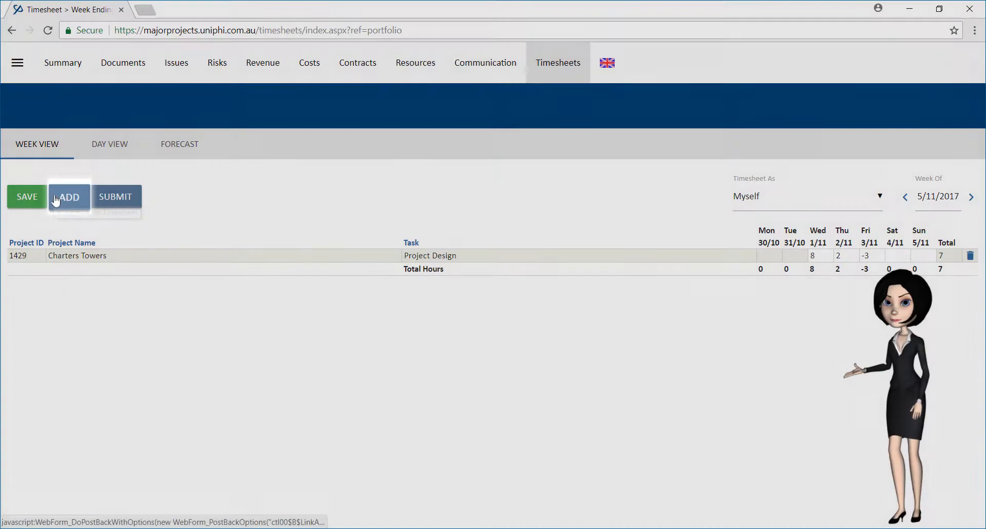
# - Add an ANZ Bank Potts Point Project Management row to the timesheet
pyautogui.click(68, 198)
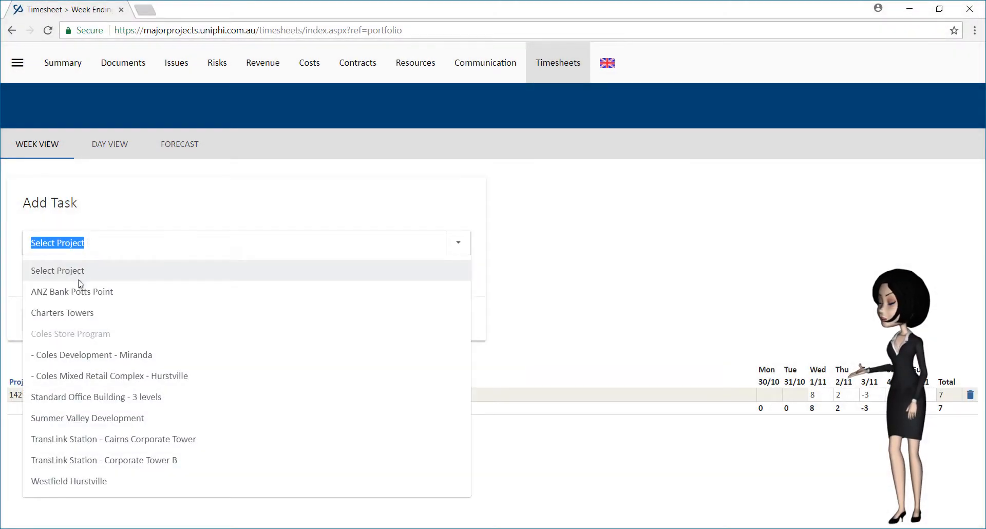
pyautogui.click(72, 292)
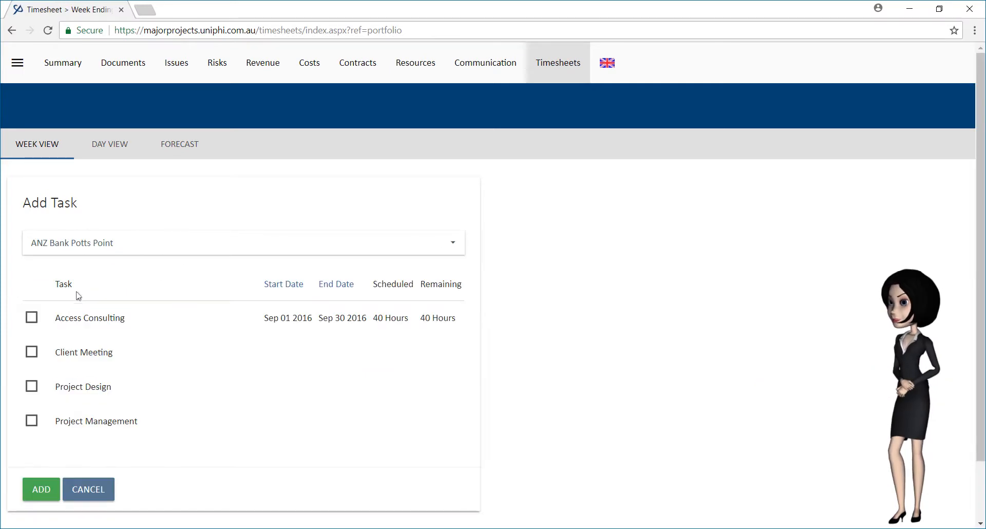
pyautogui.click(31, 422)
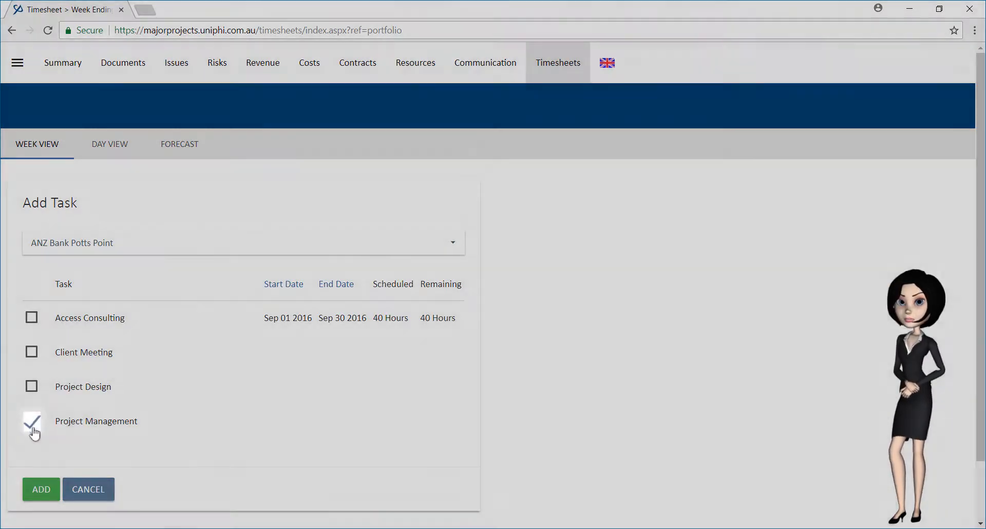
pyautogui.click(40, 490)
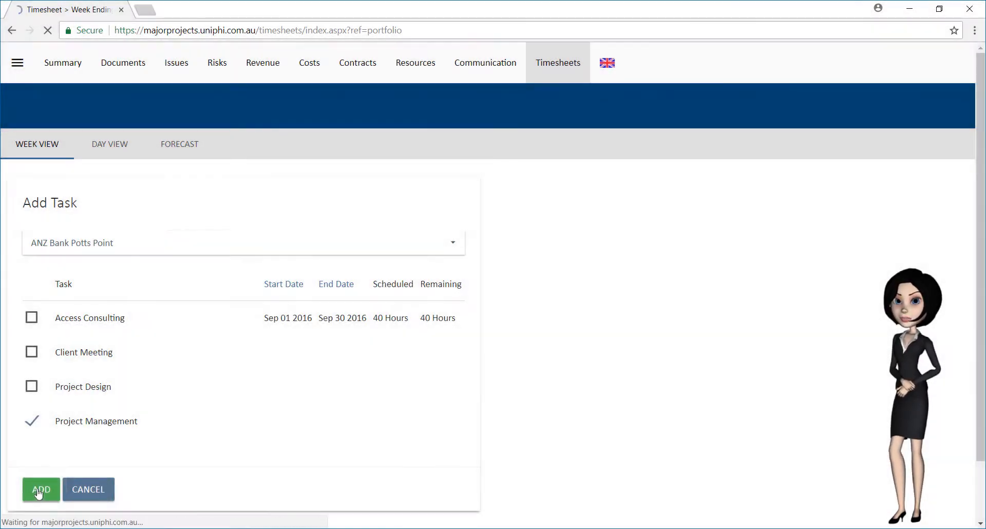
pyautogui.click(40, 491)
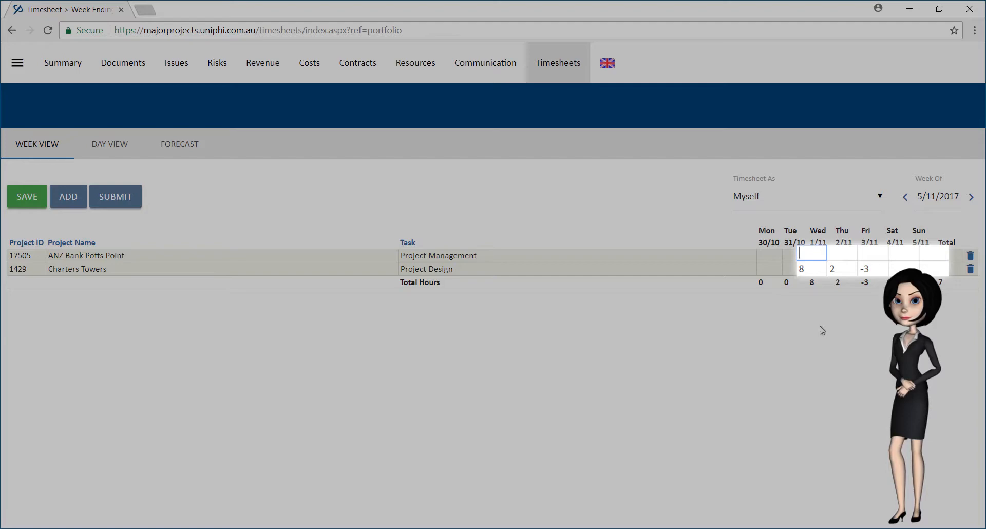
# - Enter 5, 4 and 3 hours Wed-Fri on the ANZ row, save, and submit up to Nov 05 2017
pyautogui.write('3')
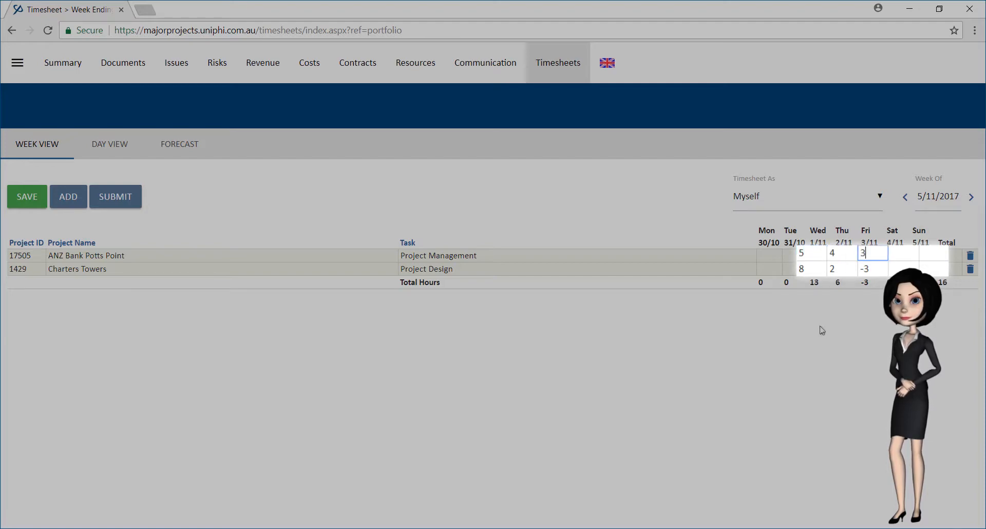
pyautogui.click(27, 196)
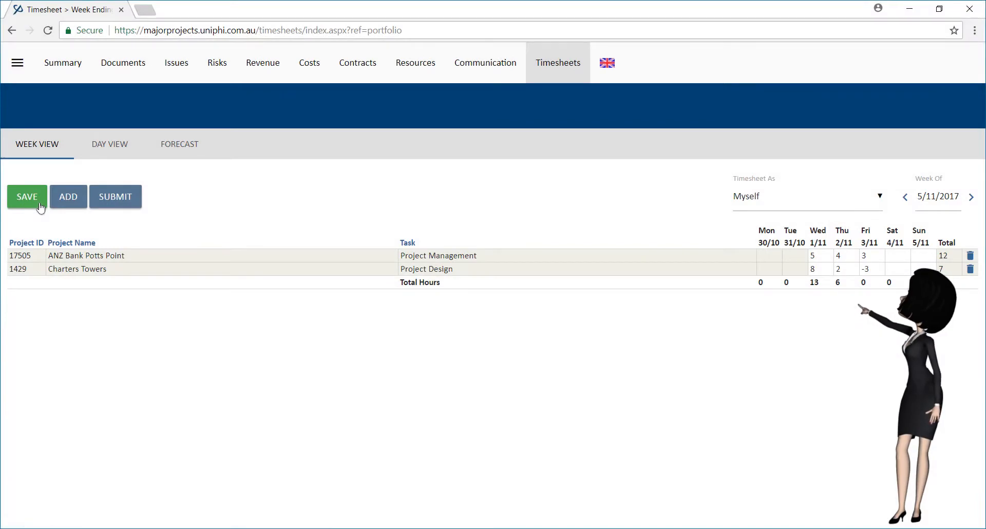
pyautogui.click(115, 198)
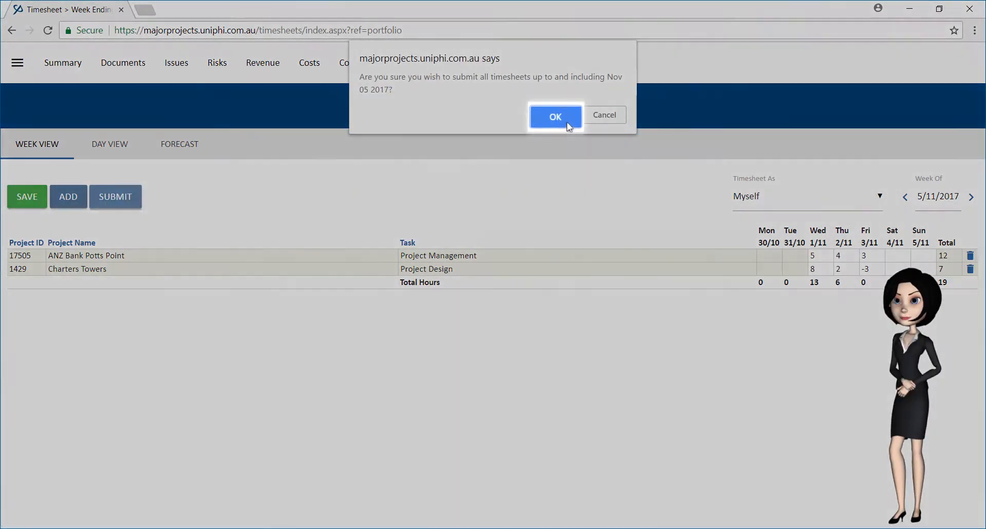